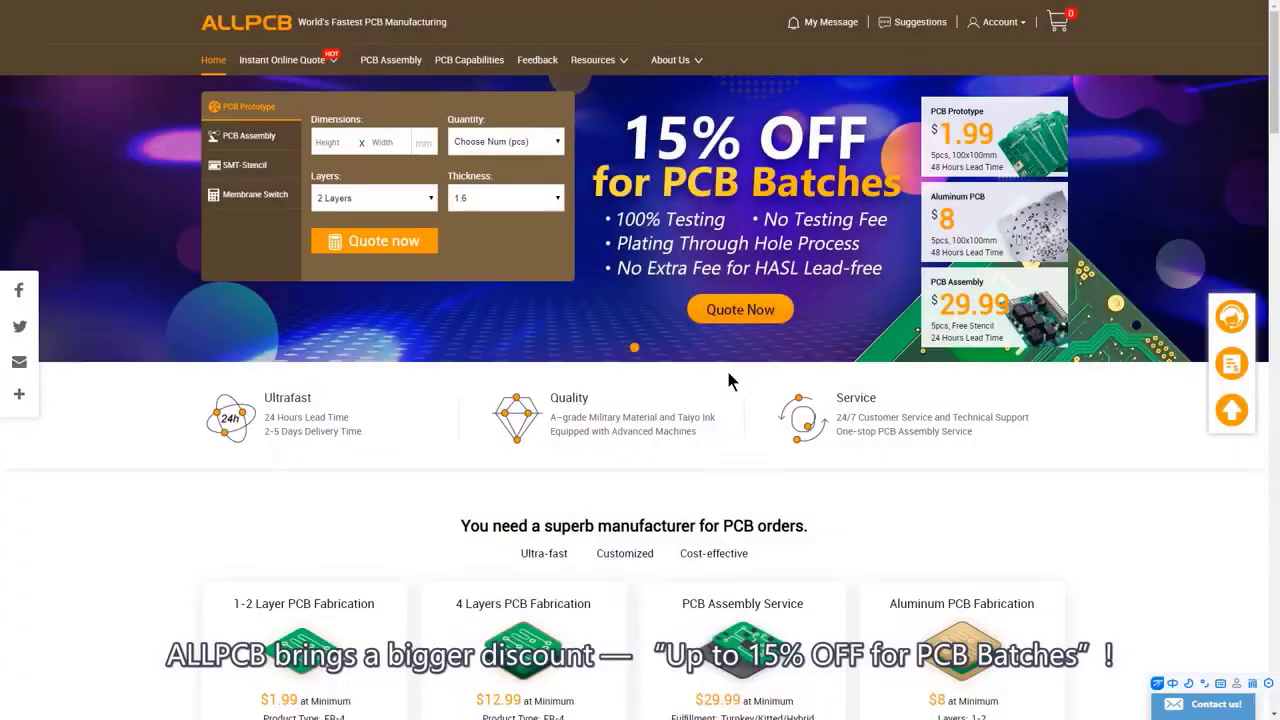
- Get the Quote Now instant quote for 500 two-layer FR-4 boards and reveal the promotion's specifications, price table and delivery times
left_click(374, 240)
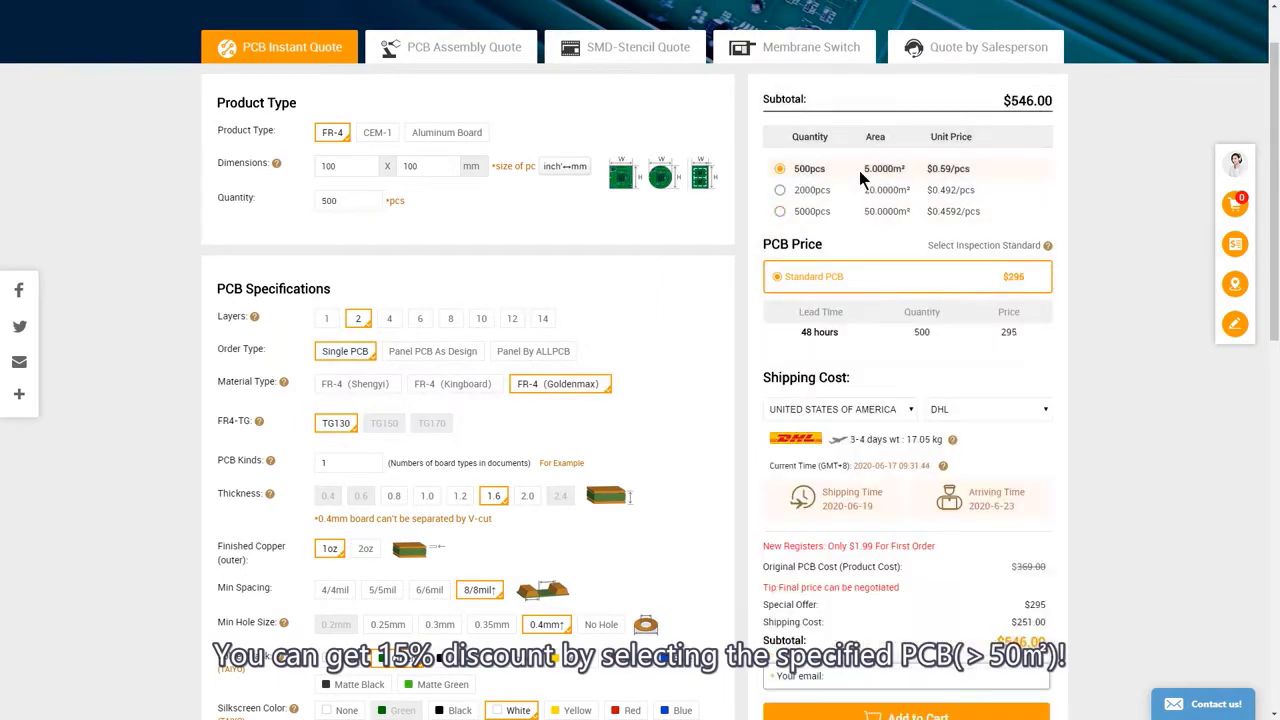
left_click(460, 495)
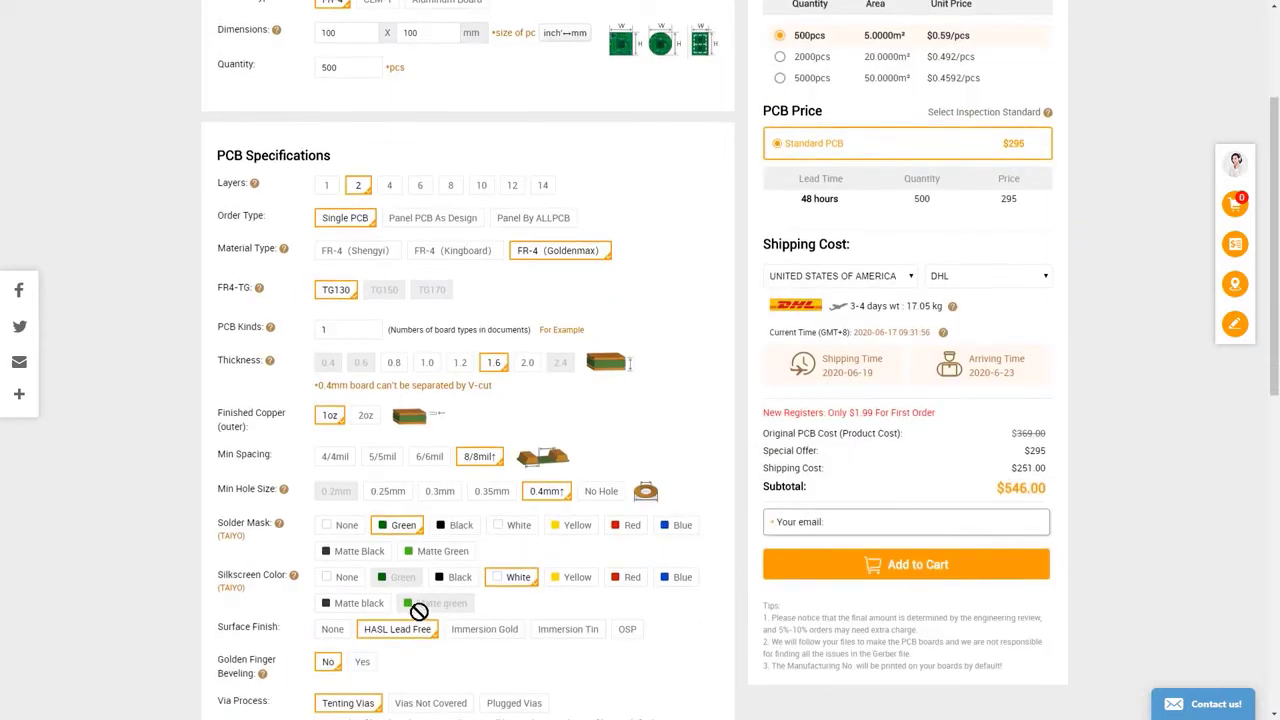
scroll("up", 3)
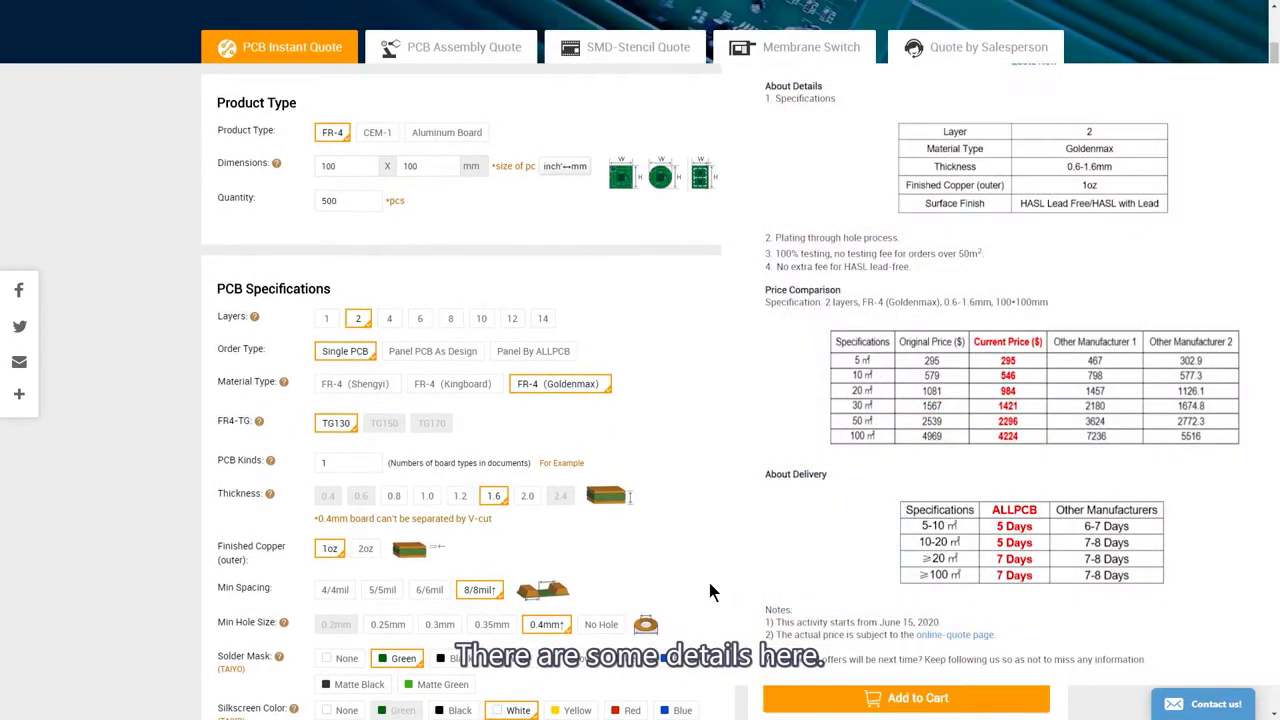